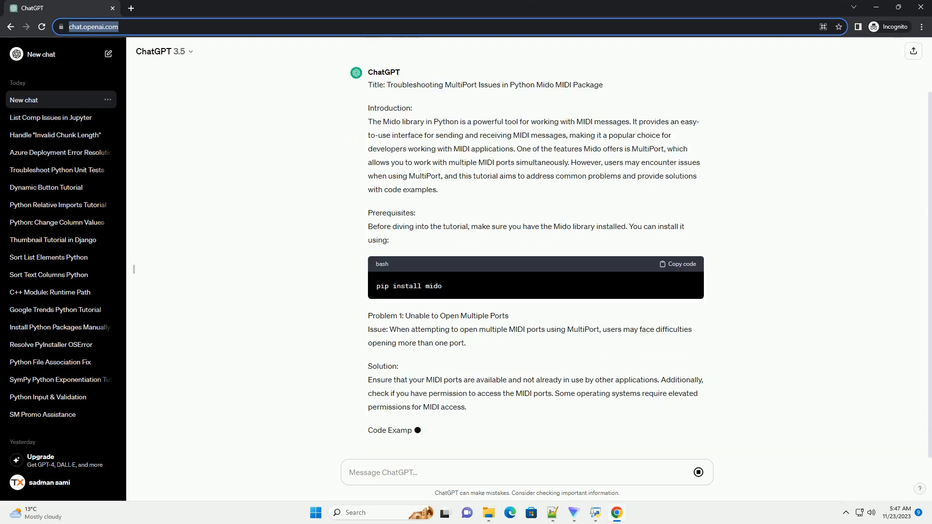
scroll(down, 3)
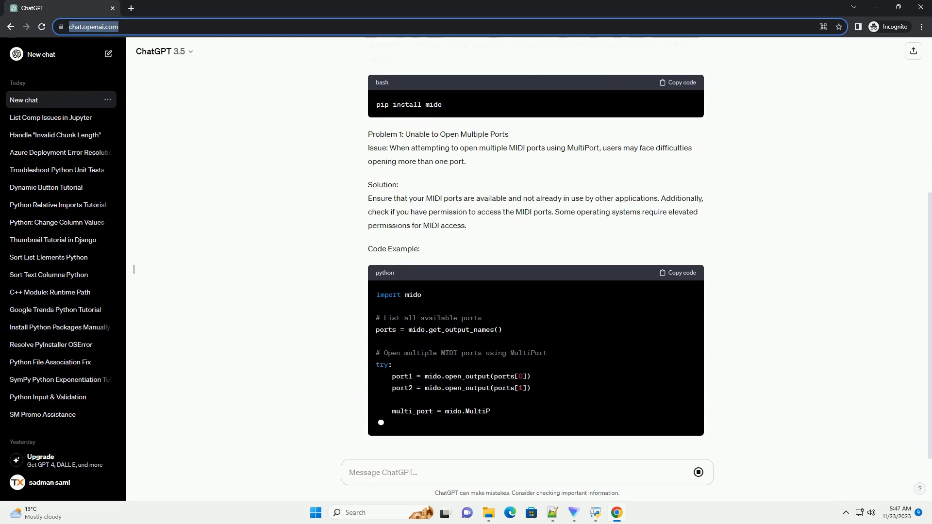
scroll(down, 3)
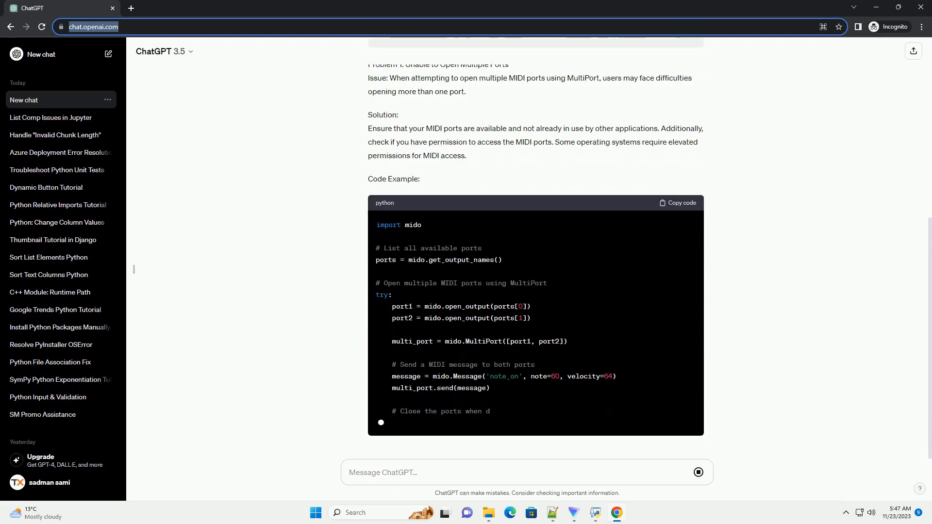
scroll(down, 3)
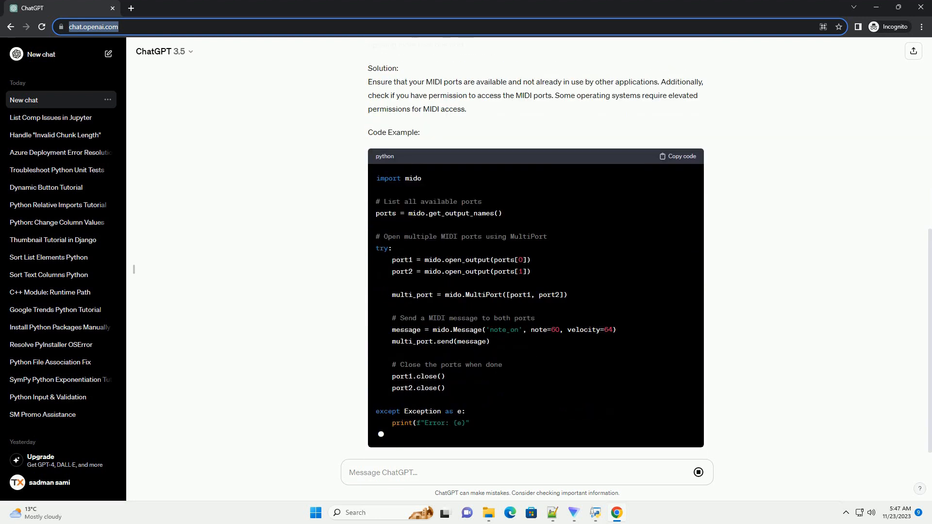
scroll(down, 3)
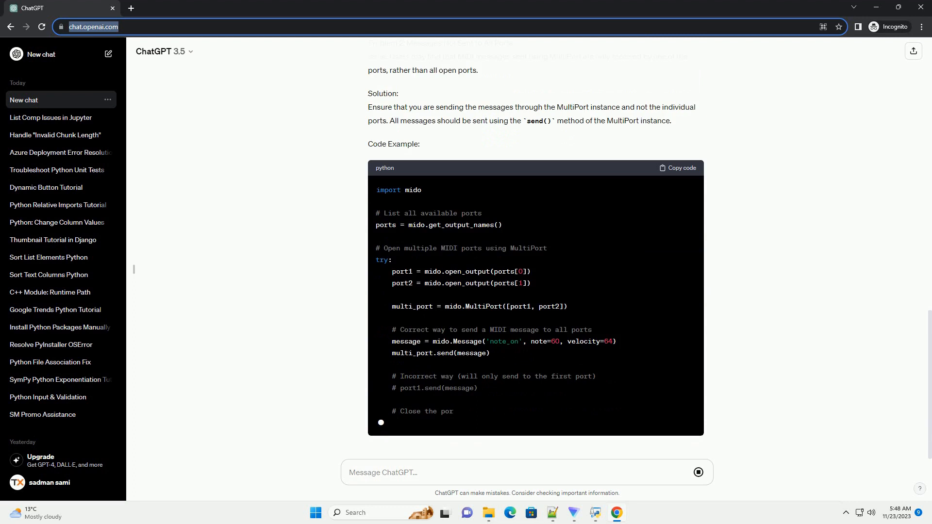
scroll(down, 3)
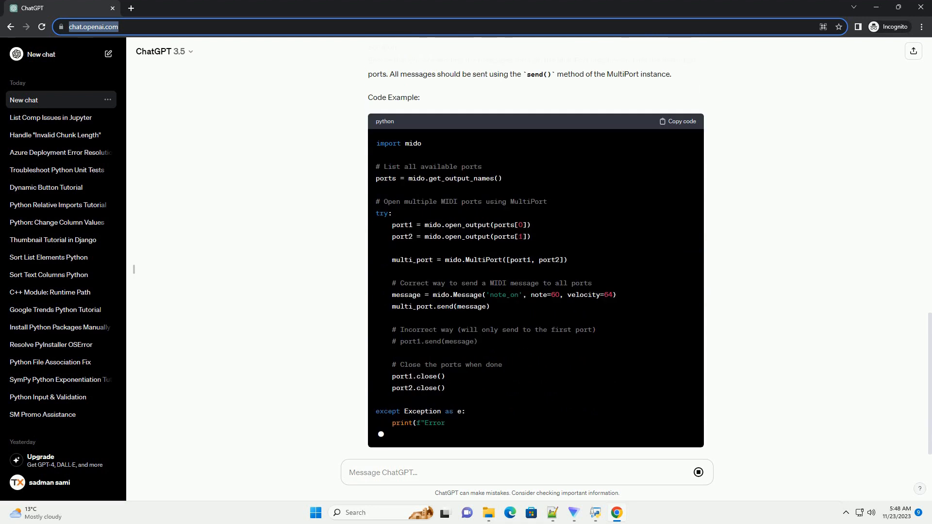